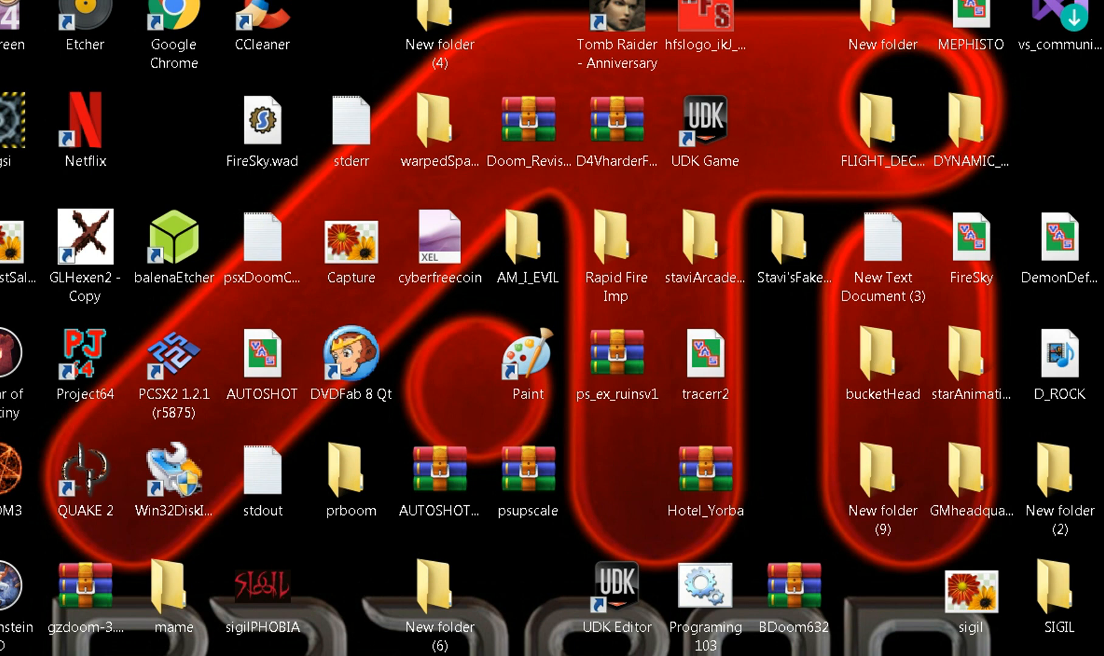
# Open the GMheadQuarters project folder in Windows Explorer.
pyautogui.click(615, 591)
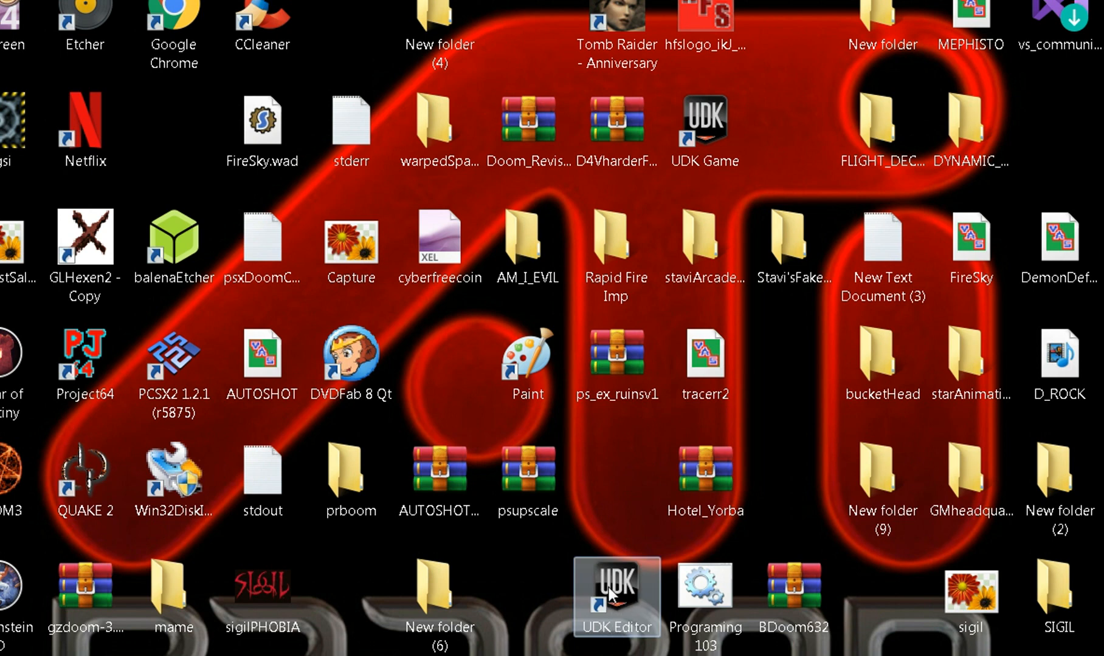
pyautogui.moveTo(628, 617)
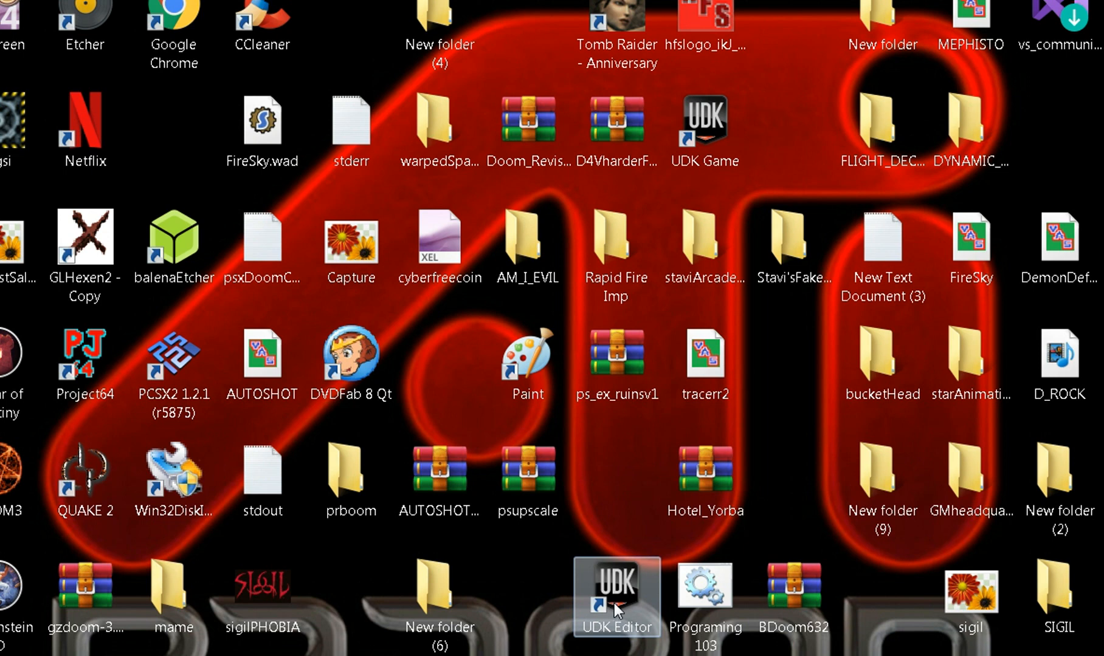
pyautogui.moveTo(614, 604)
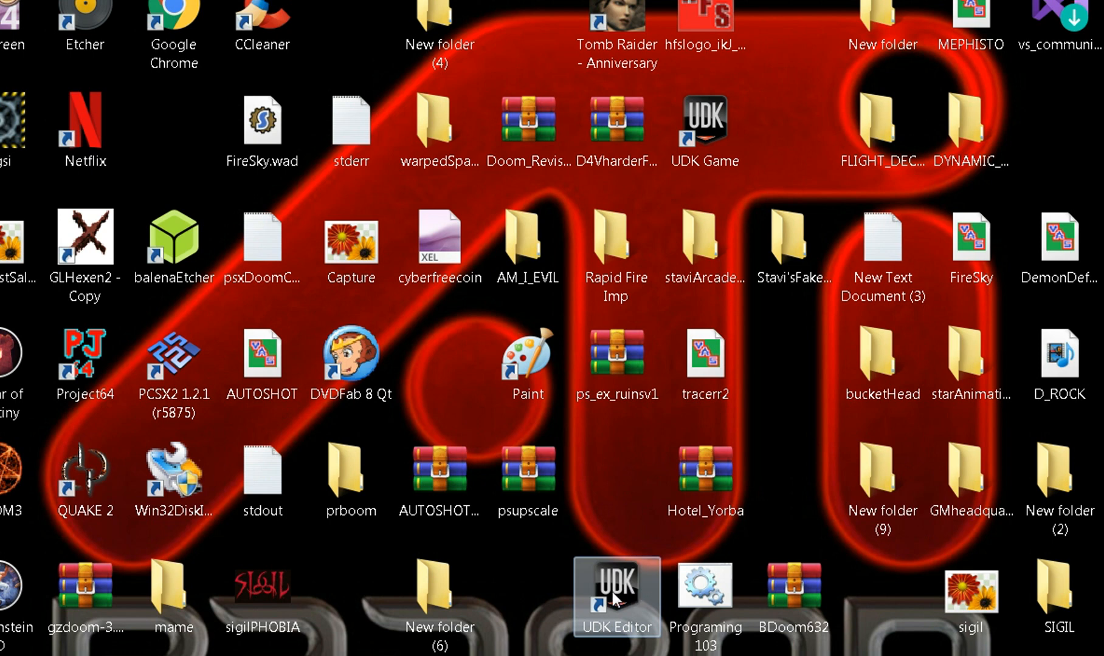
pyautogui.moveTo(611, 597)
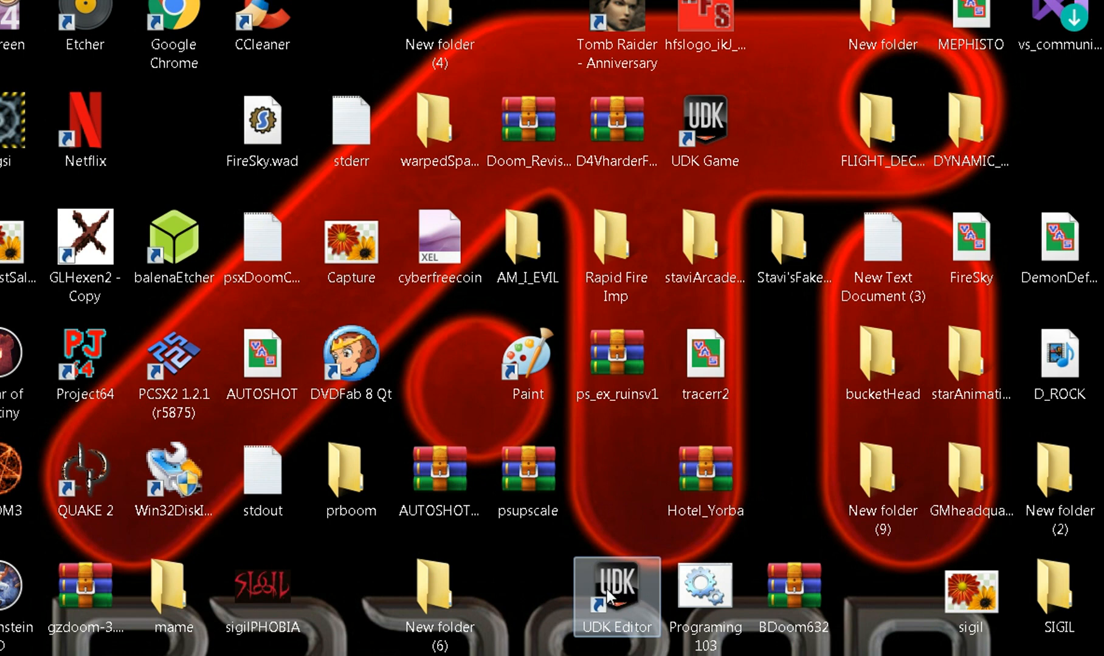
pyautogui.moveTo(545, 566)
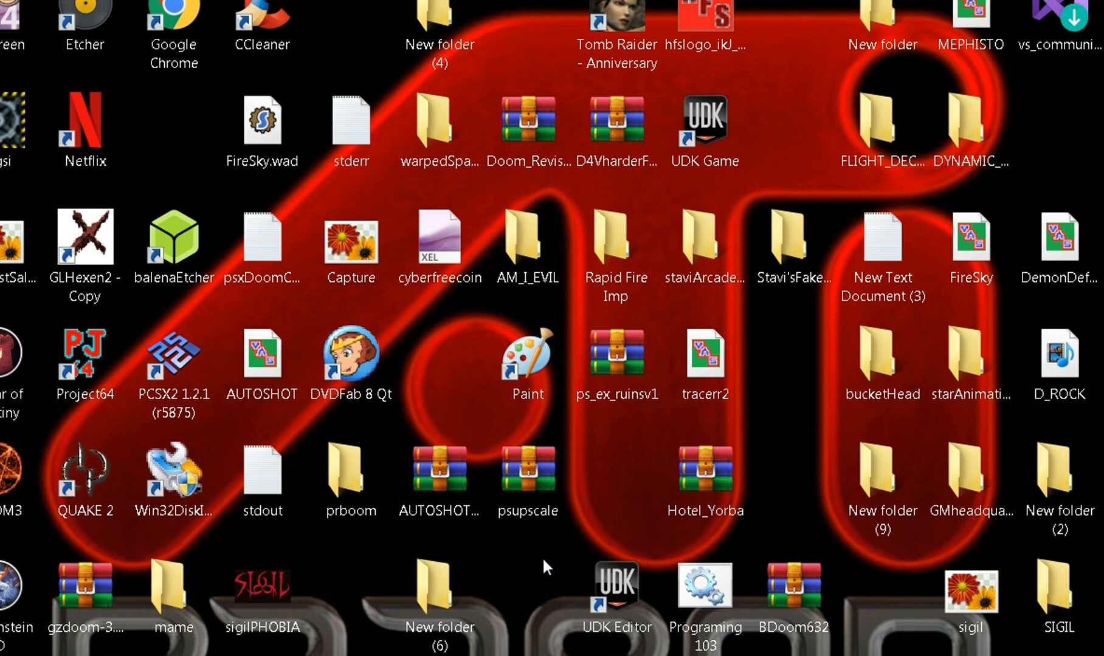
pyautogui.moveTo(611, 501)
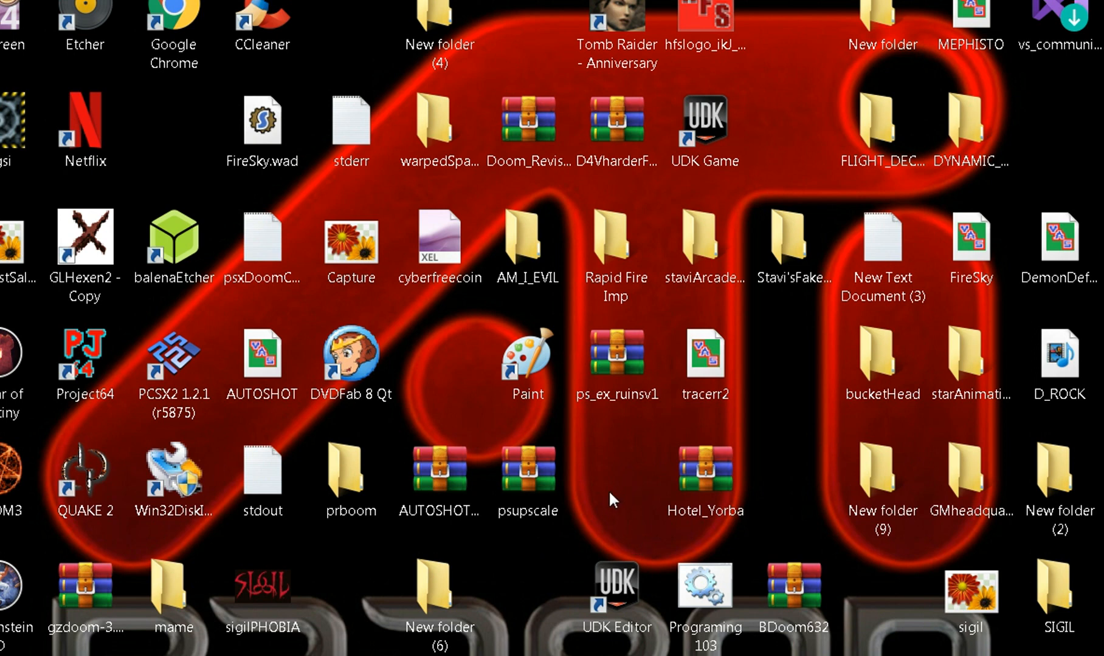
pyautogui.moveTo(614, 555)
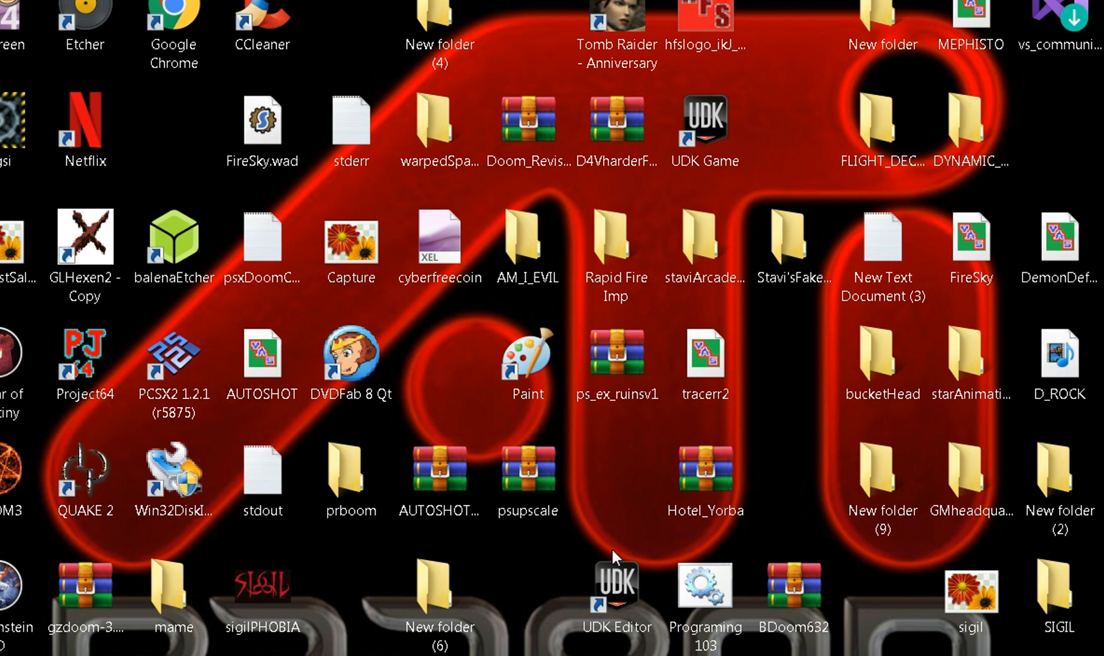
pyautogui.moveTo(607, 554)
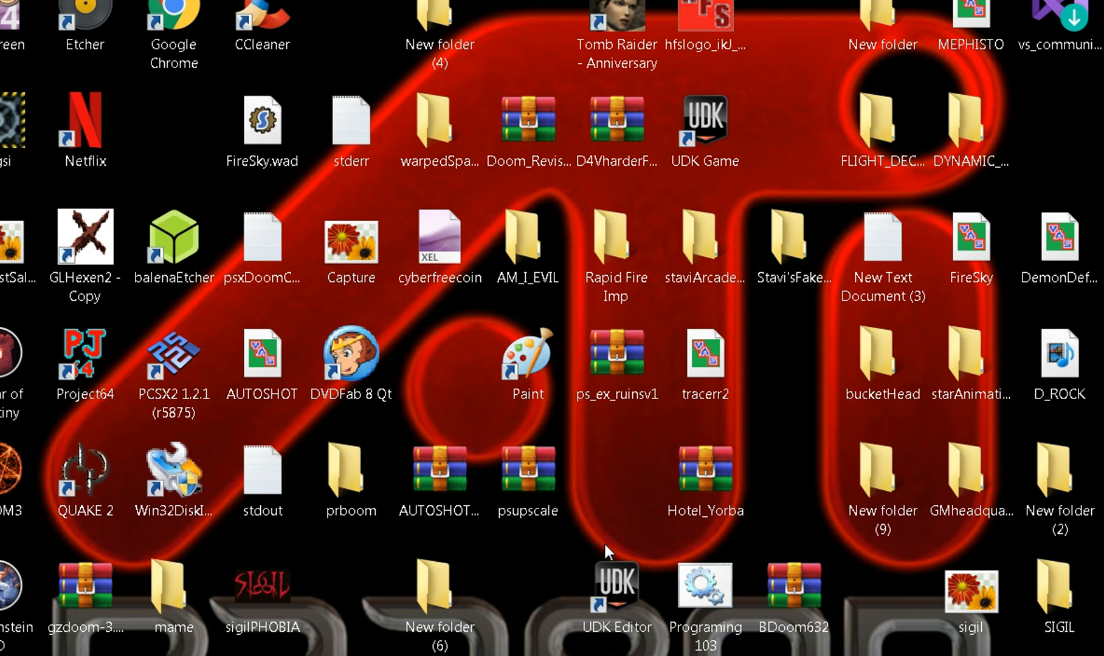
pyautogui.click(614, 362)
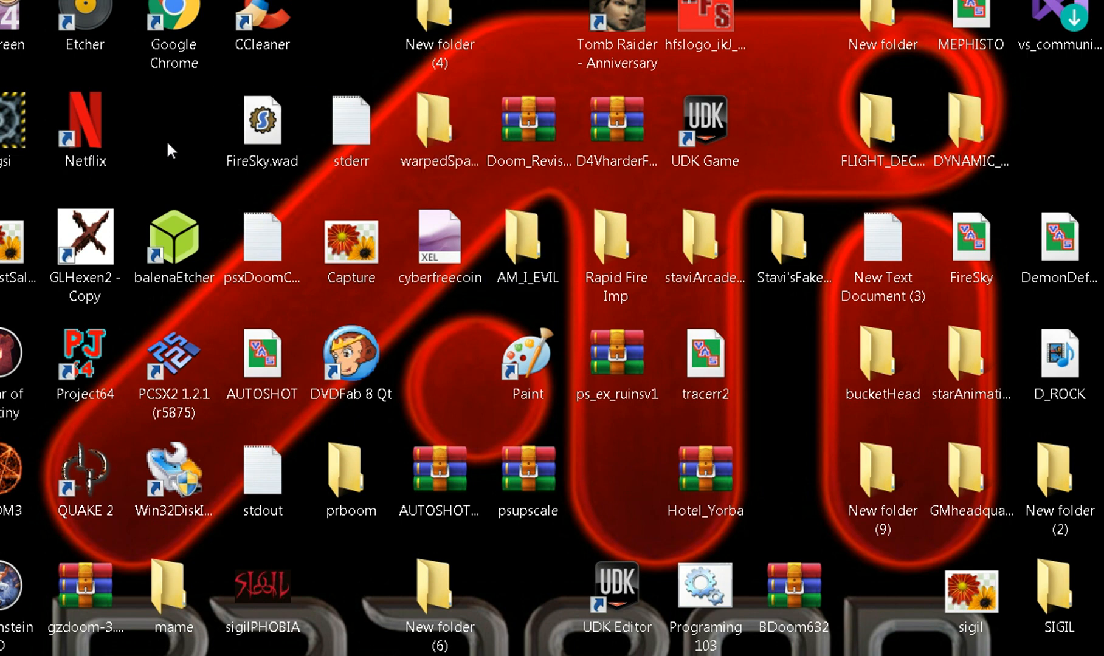
pyautogui.moveTo(188, 153)
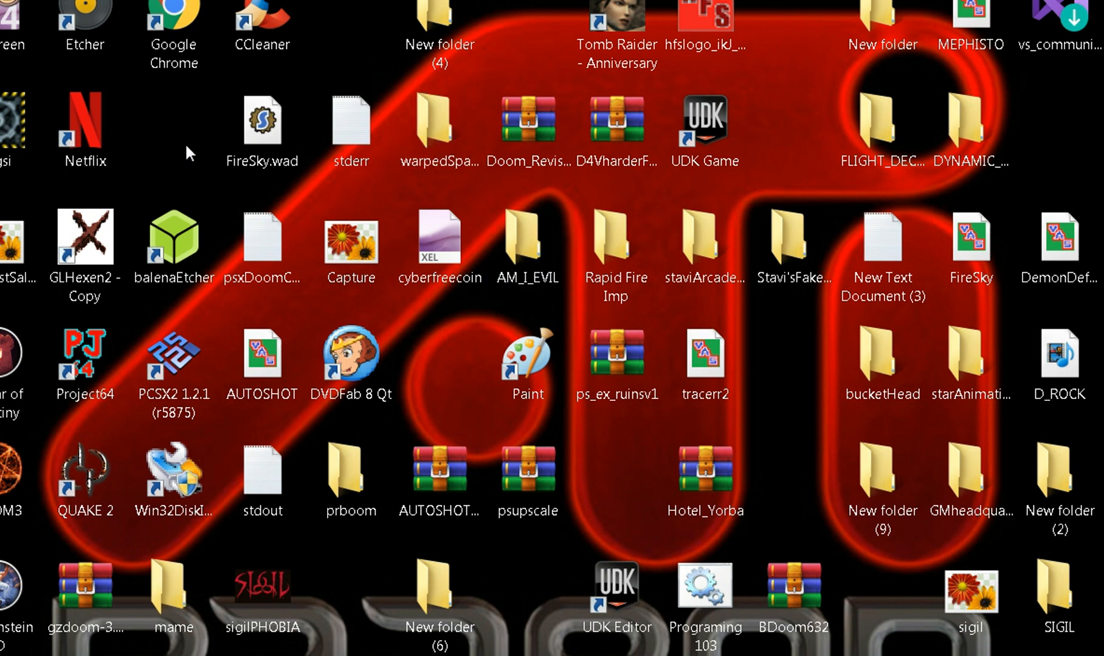
pyautogui.moveTo(197, 148)
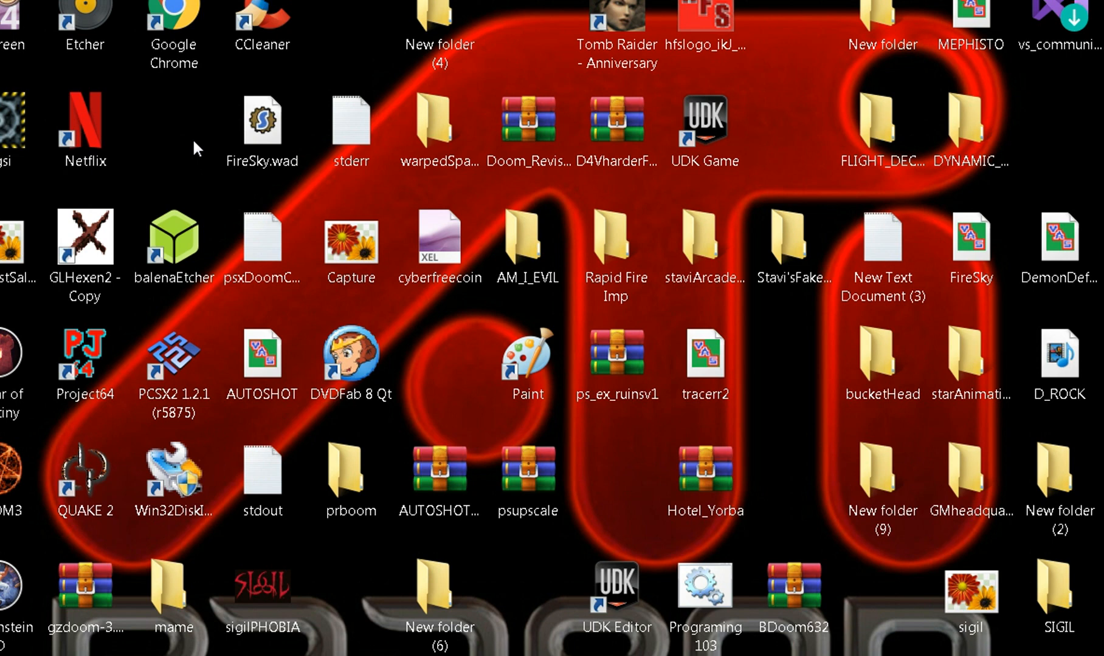
pyautogui.moveTo(295, 69)
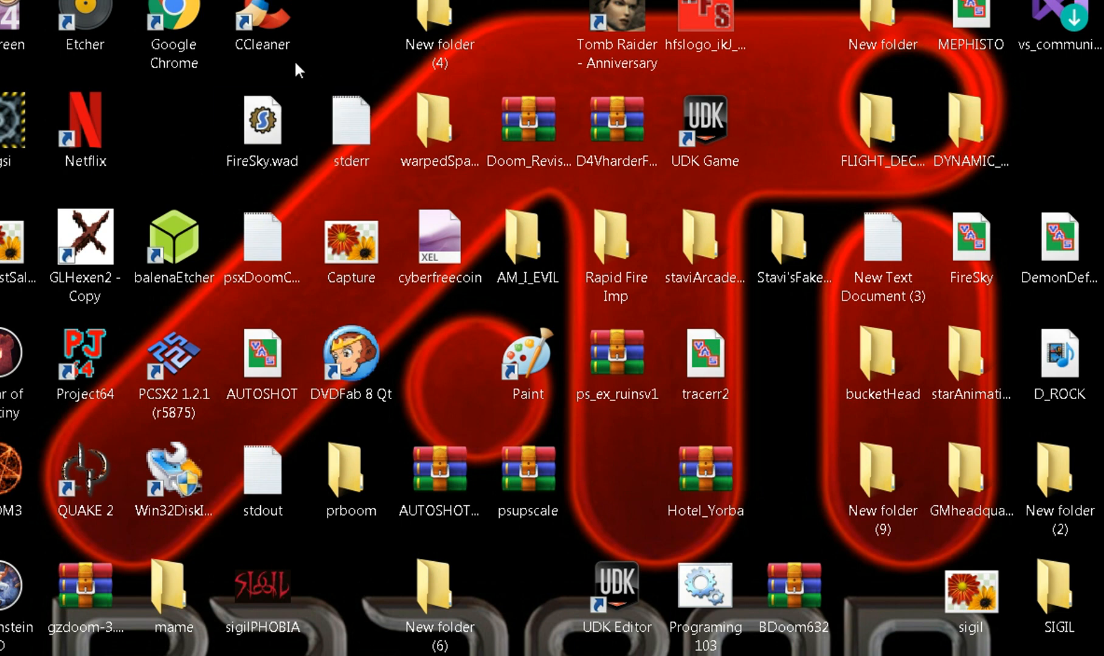
pyautogui.moveTo(197, 138)
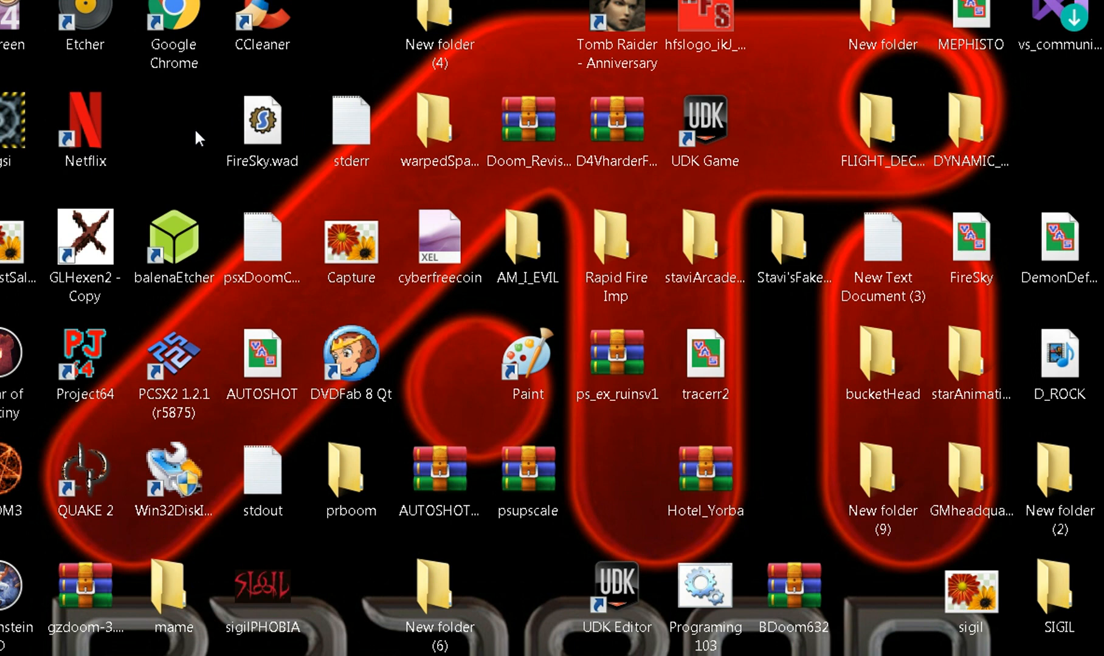
pyautogui.click(880, 486)
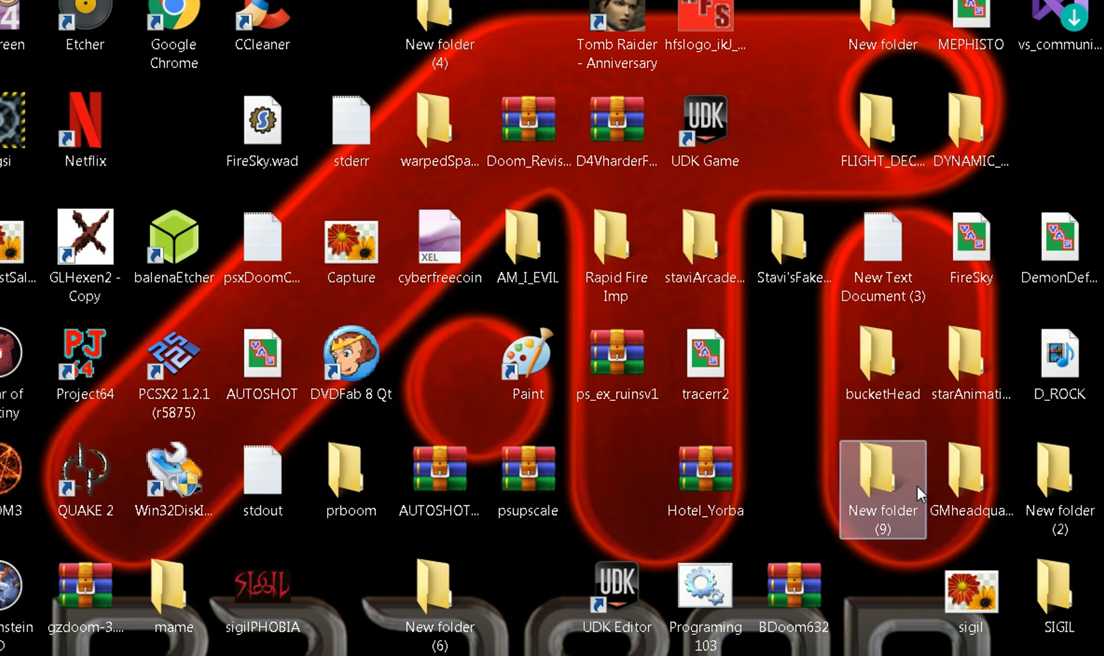
pyautogui.doubleClick(970, 479)
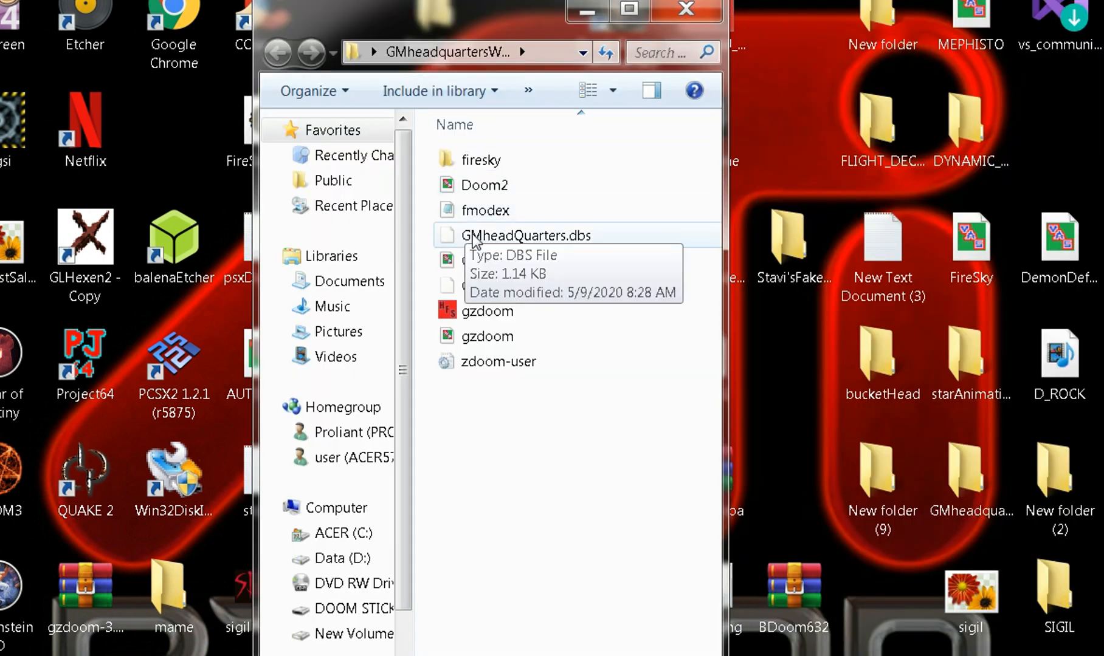
# Permanently delete GMheadQuarters.dbs and the .wad.backup1 copy, confirming both prompts.
pyautogui.click(524, 235)
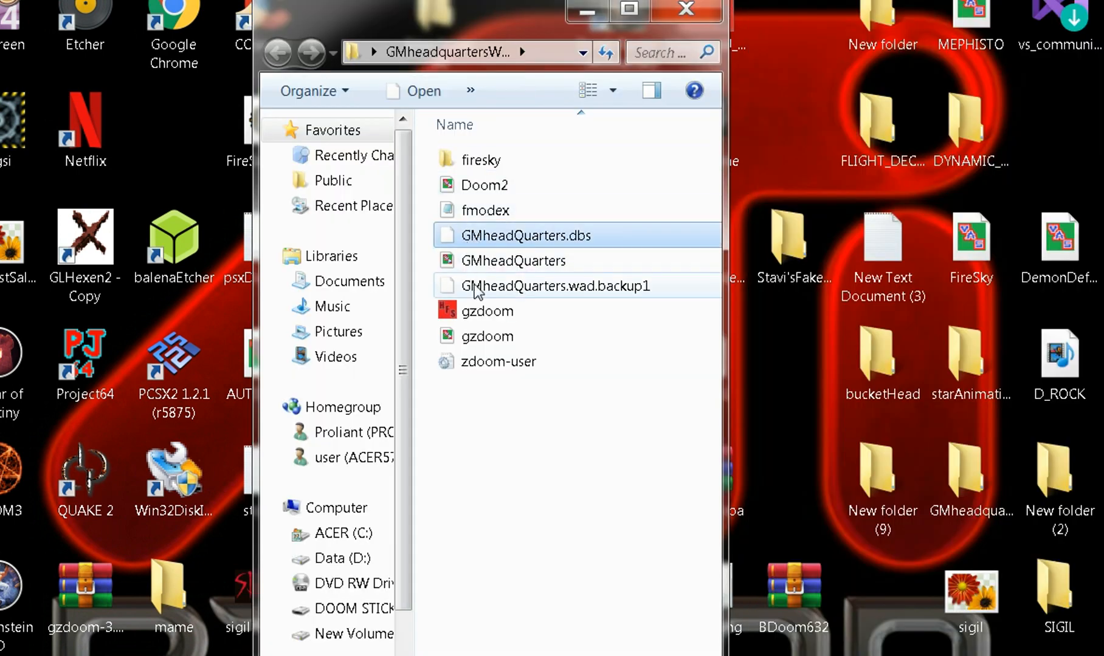
pyautogui.press('Delete')
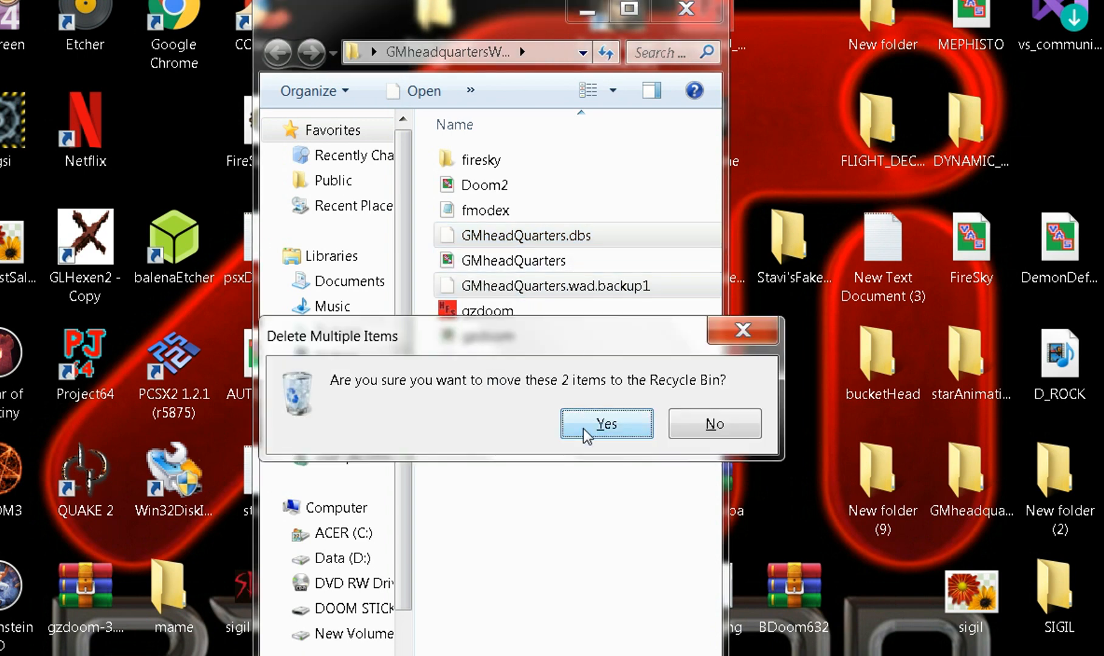
pyautogui.click(605, 423)
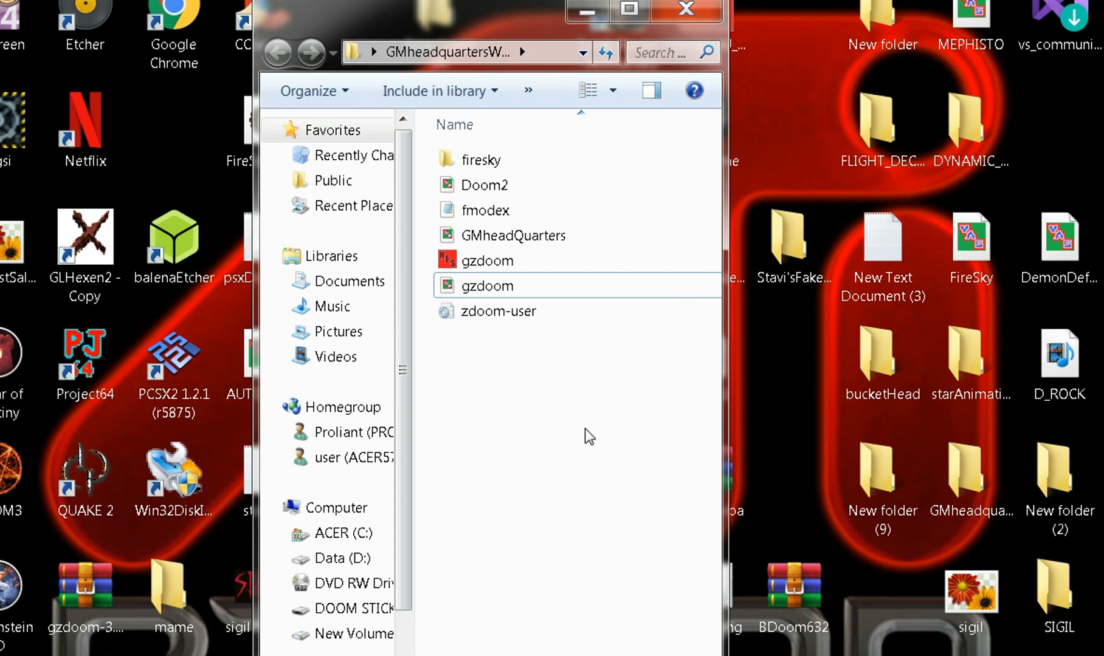
pyautogui.moveTo(550, 148)
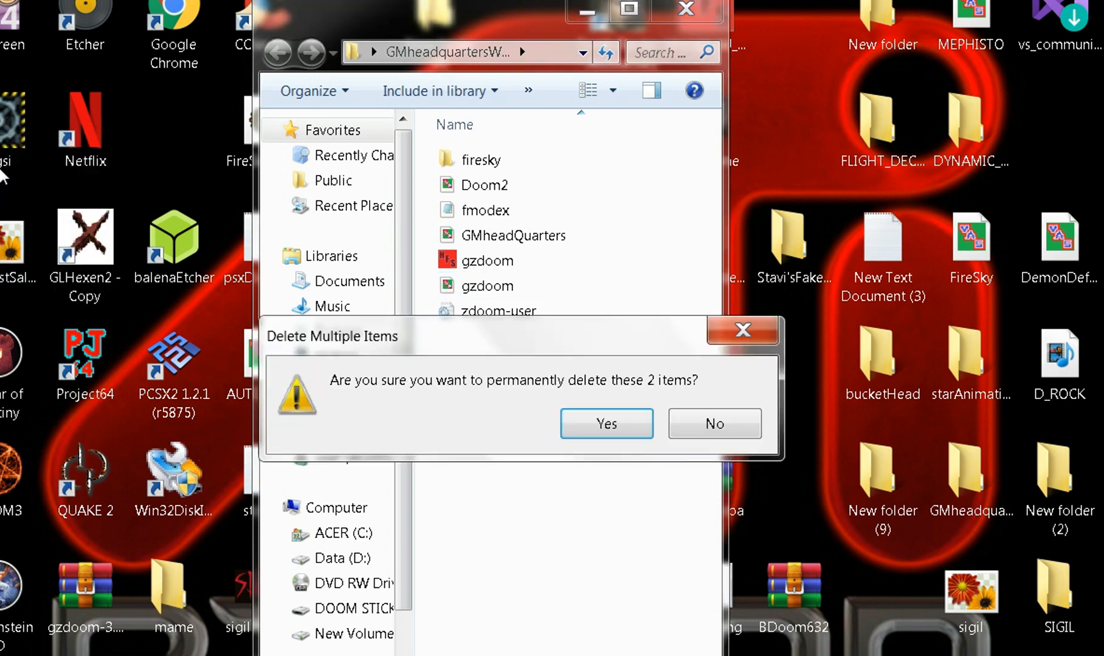
pyautogui.click(605, 424)
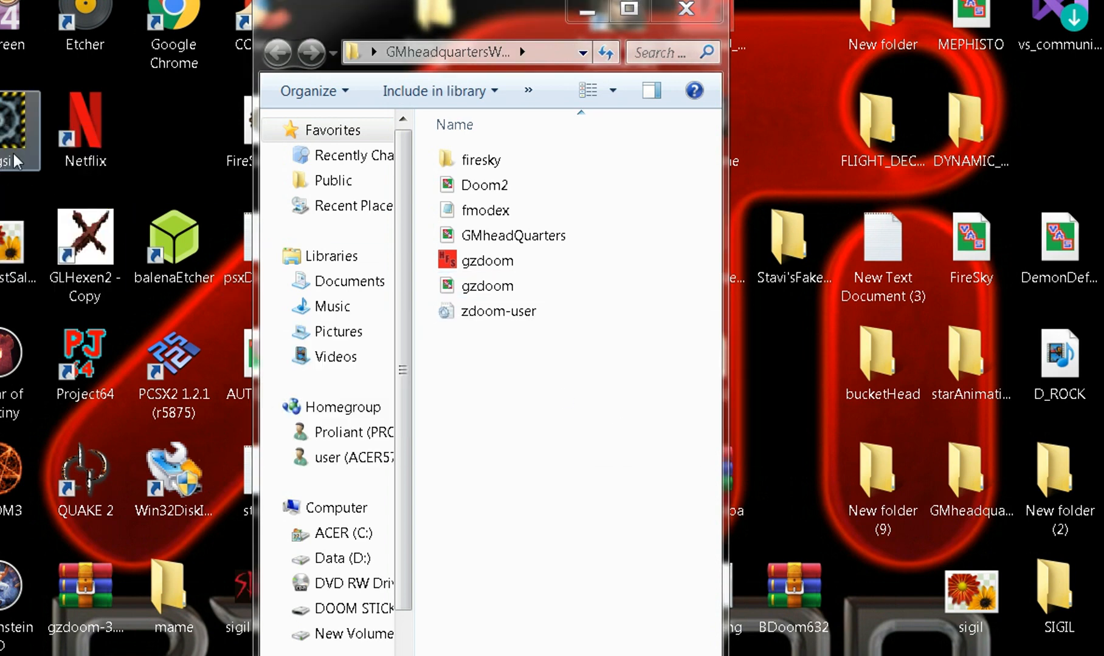
pyautogui.moveTo(176, 144)
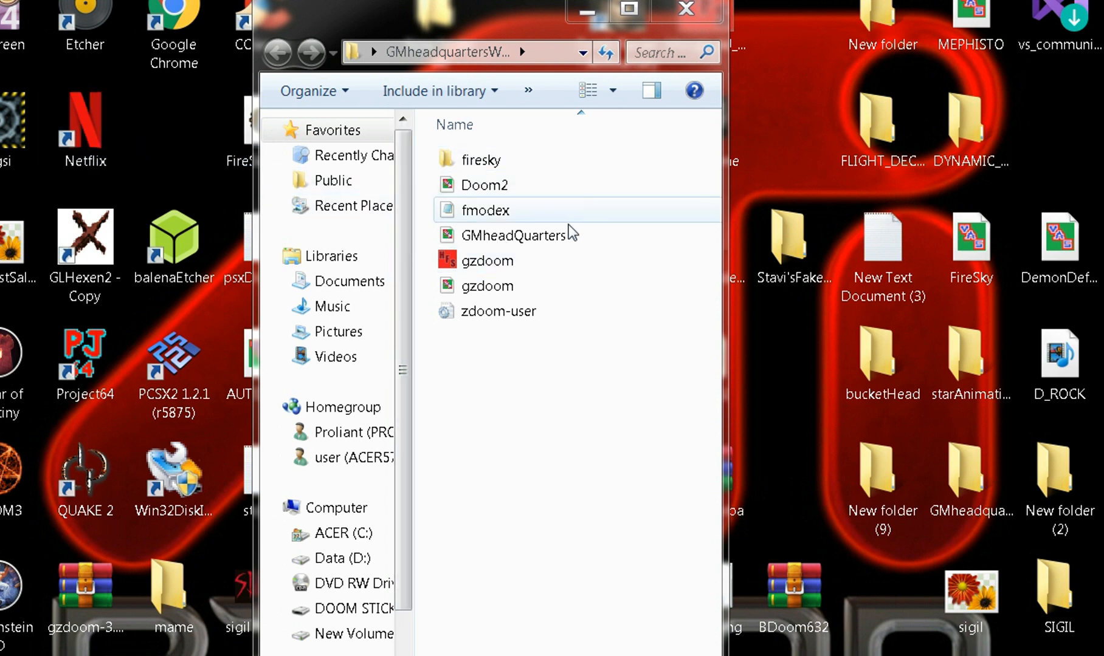
# Launch GMheadQuarters in GZDoom and choose New Game to reach the skill levels.
pyautogui.click(485, 261)
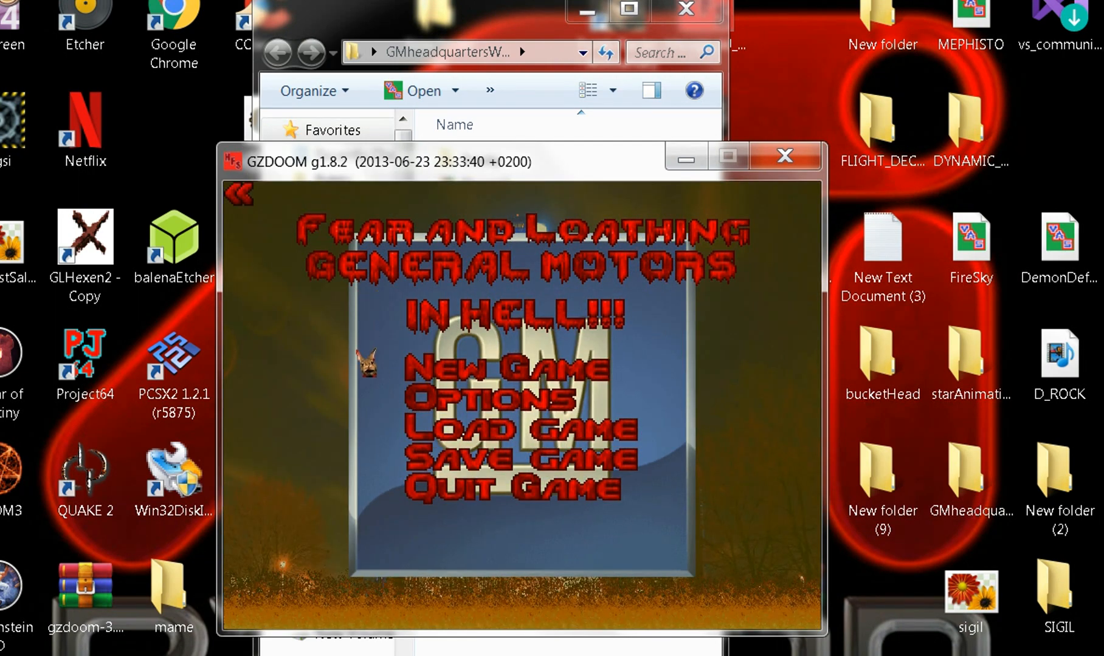
pyautogui.click(502, 369)
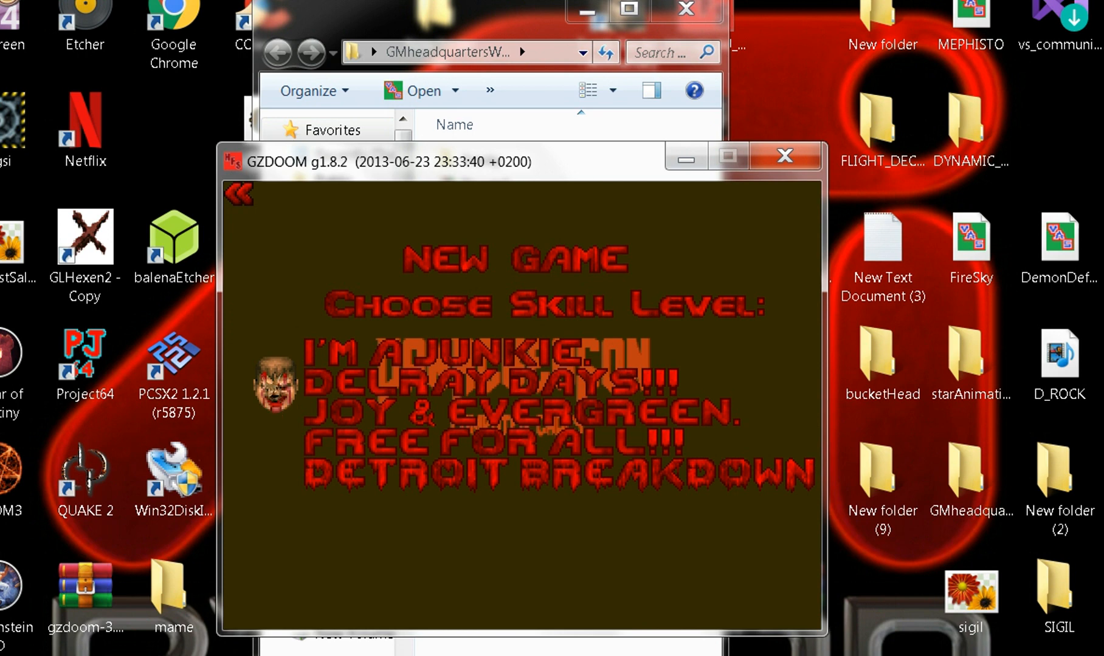
# Go back from the skill-level menu to the mod's main title menu.
pyautogui.click(237, 192)
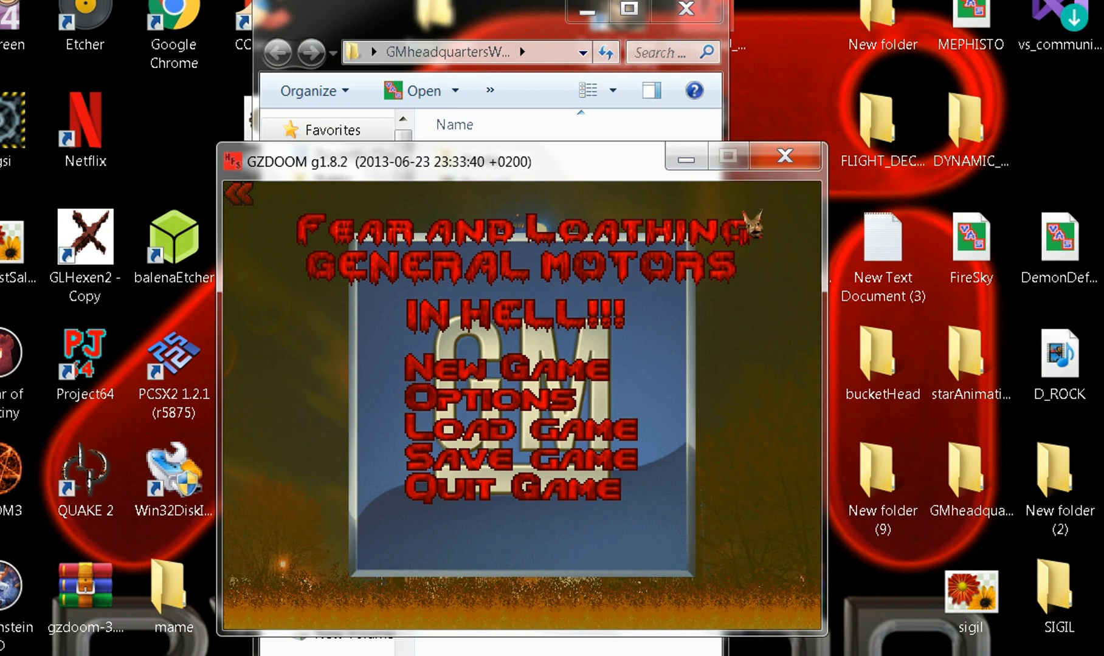
pyautogui.click(239, 194)
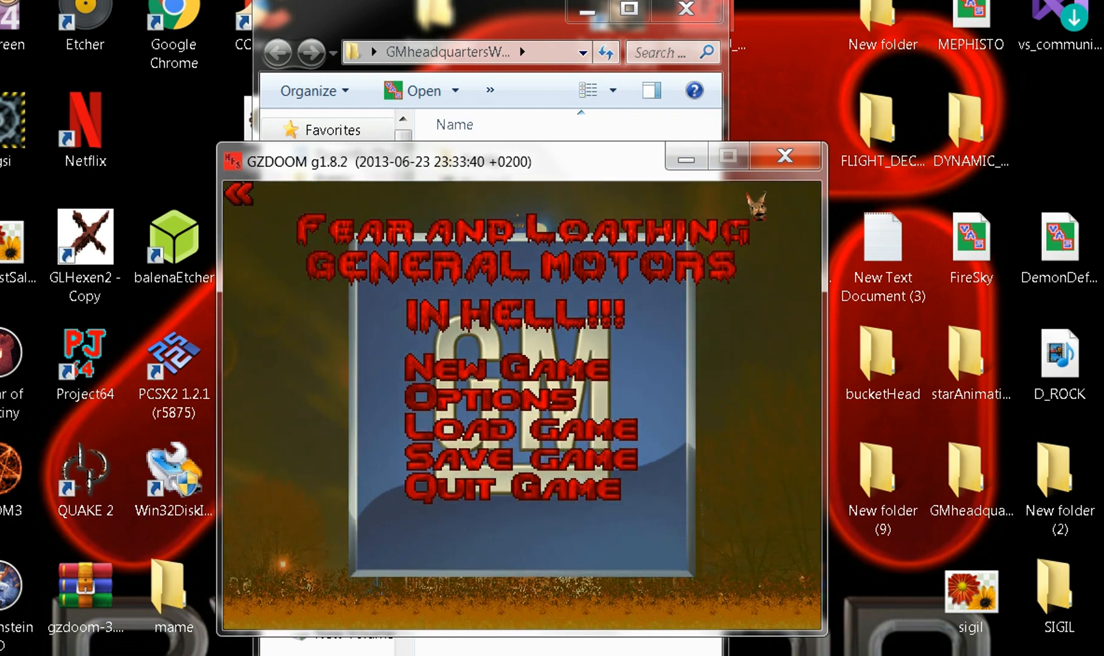
pyautogui.moveTo(764, 188)
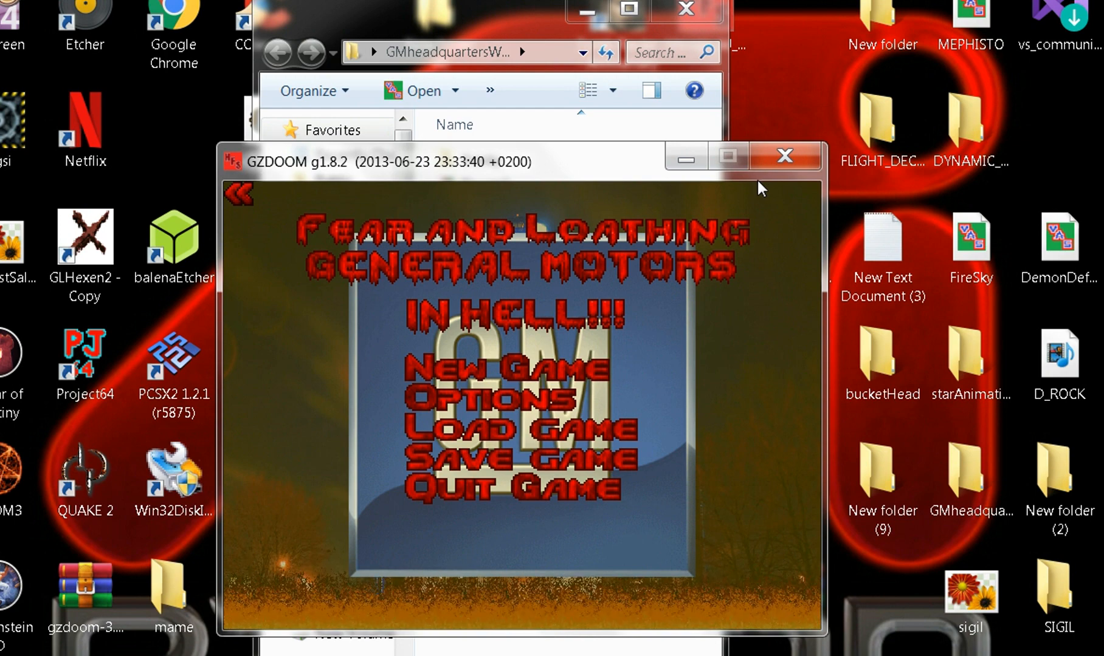
pyautogui.moveTo(783, 155)
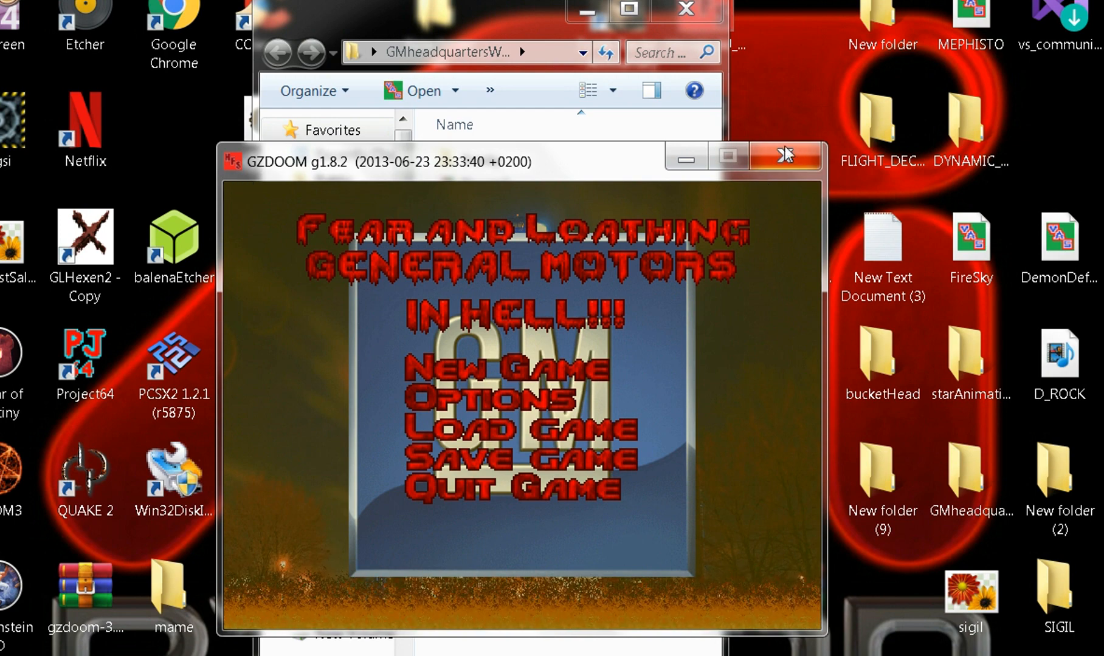
pyautogui.moveTo(784, 157)
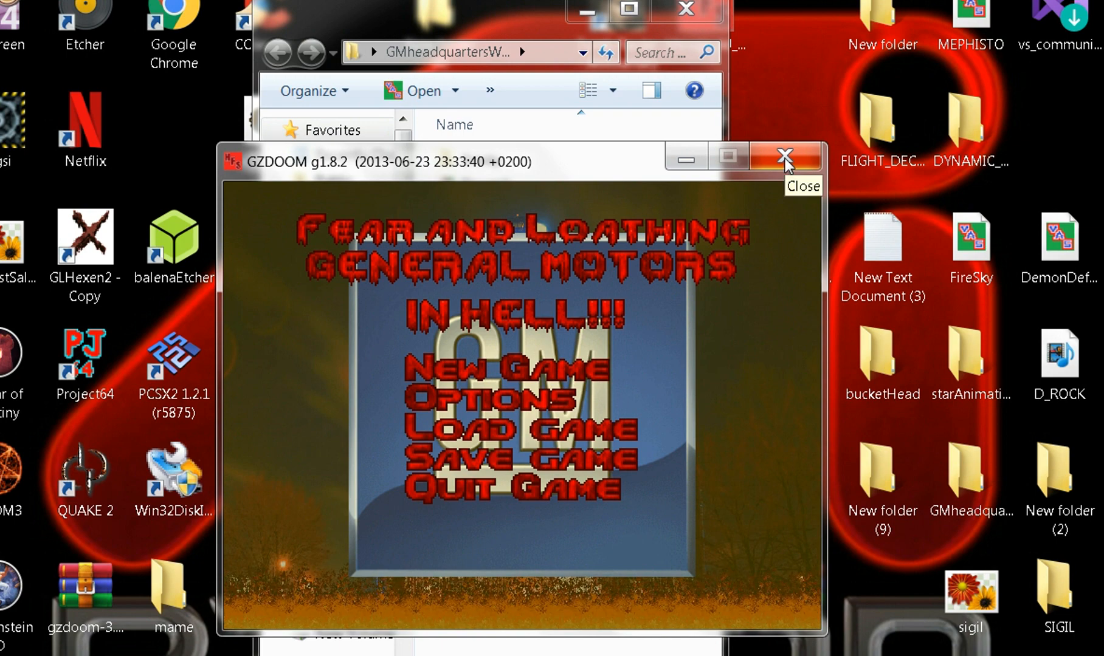
# Close the GZDoom window, returning to the GMheadQuarters folder listing.
pyautogui.click(784, 156)
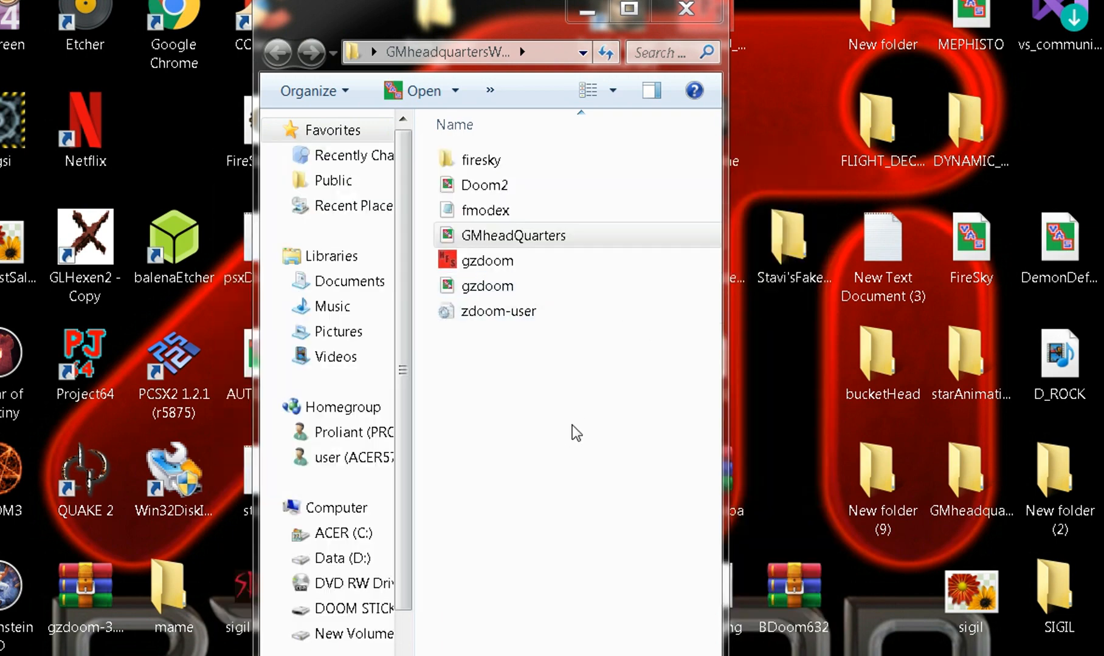
pyautogui.moveTo(547, 407)
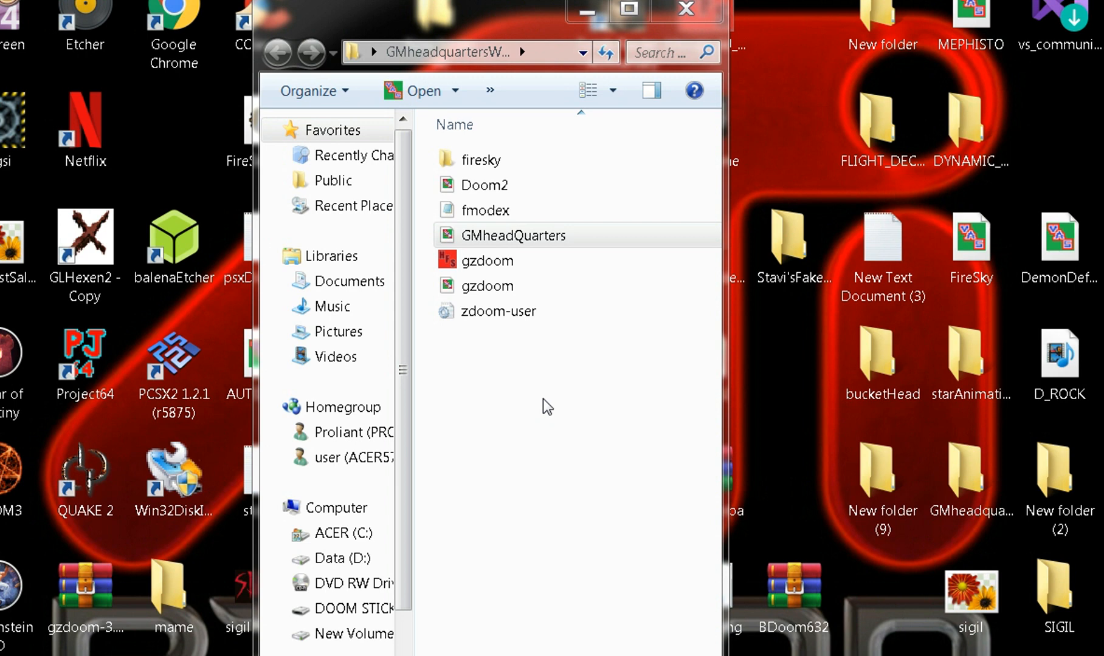
pyautogui.moveTo(535, 445)
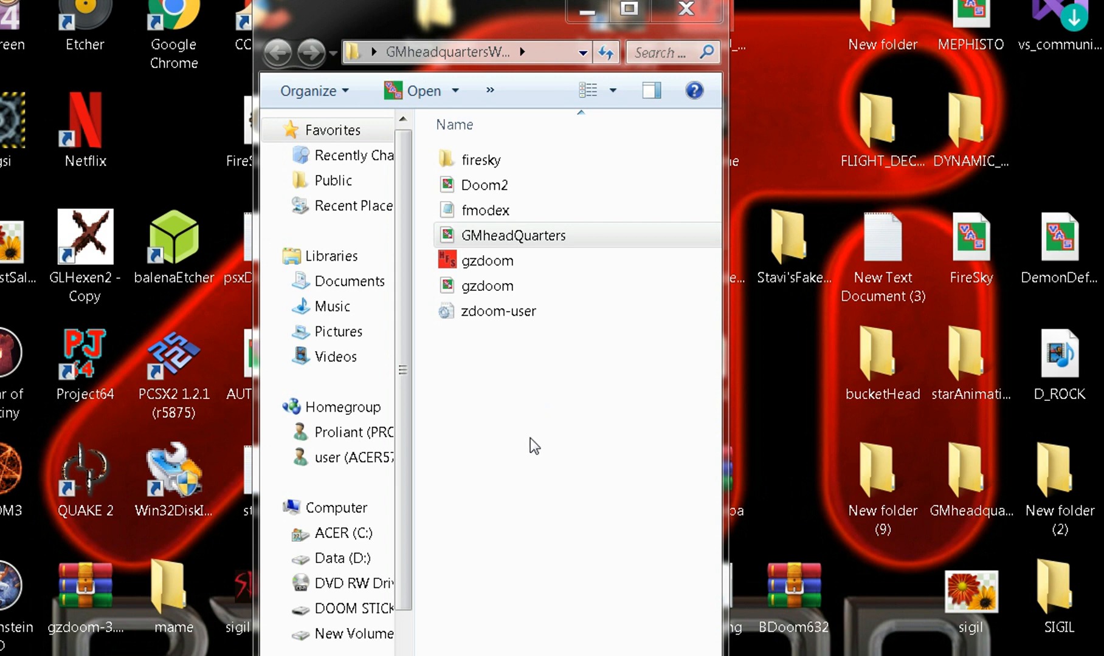